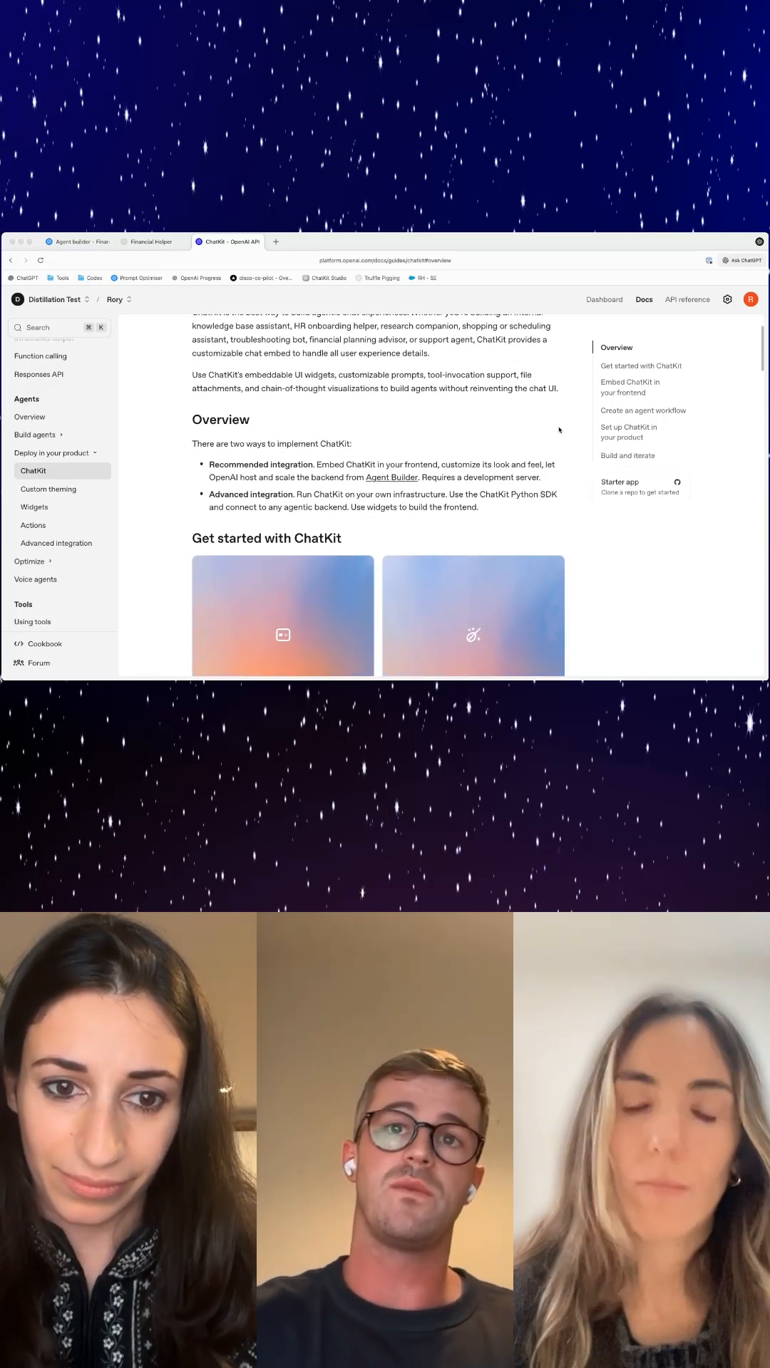
scroll(down, 3)
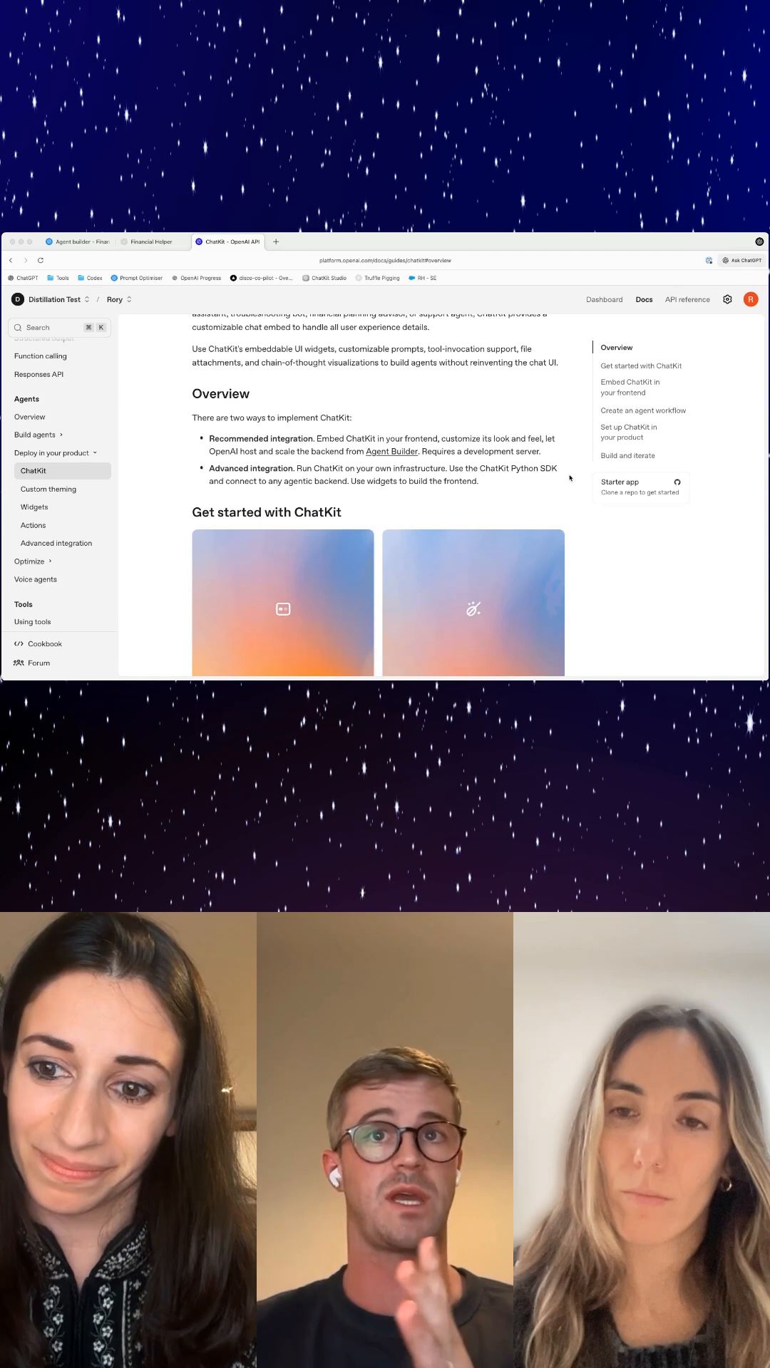
scroll(down, 3)
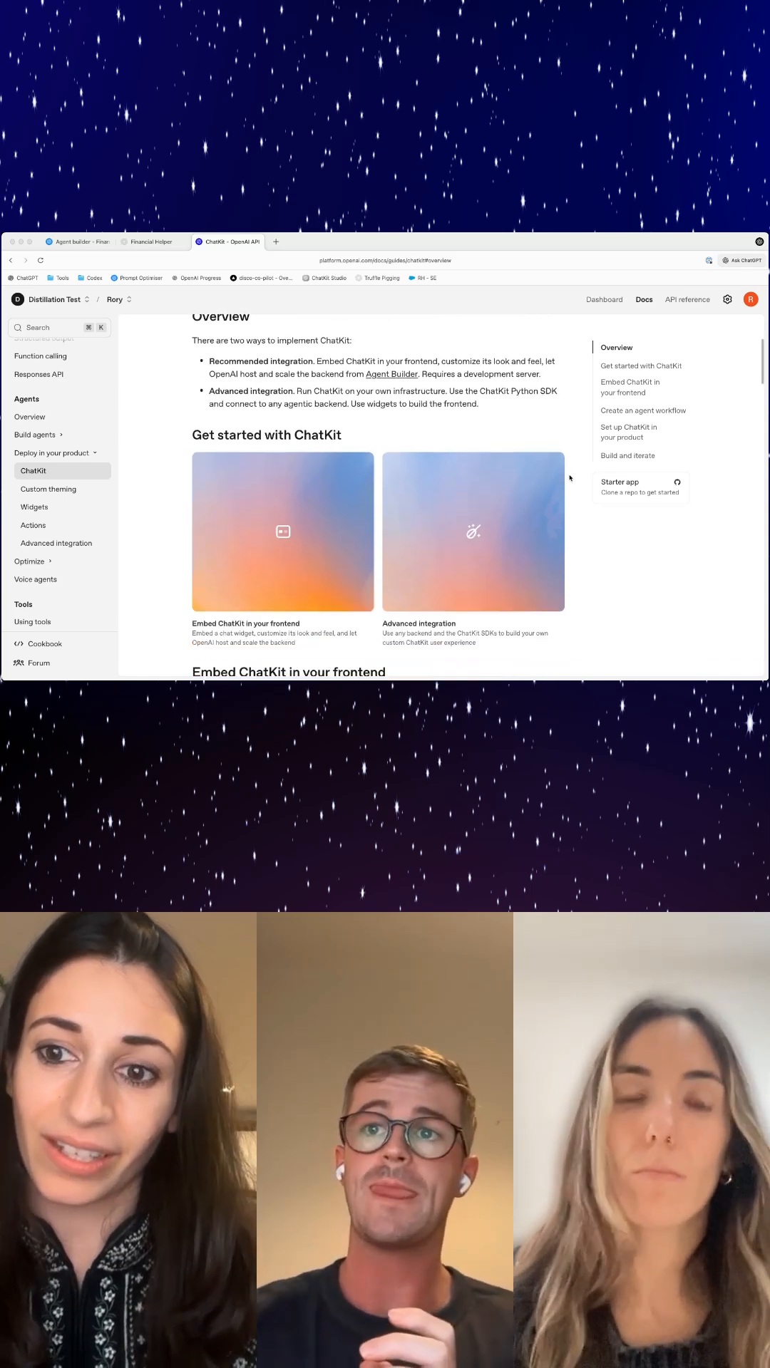